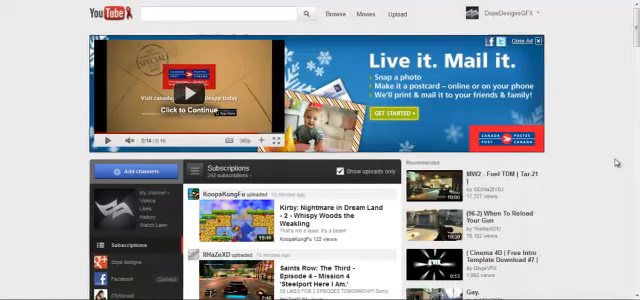
Scroll the YouTube home feed to reach the channel link
{"action": "scroll", "scroll_direction": "down", "scroll_amount": 3}
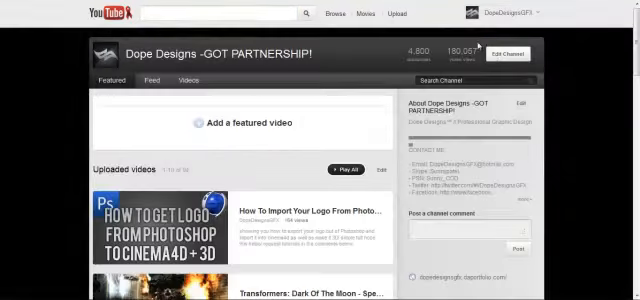
{"action": "scroll", "scroll_direction": "down", "scroll_amount": 3}
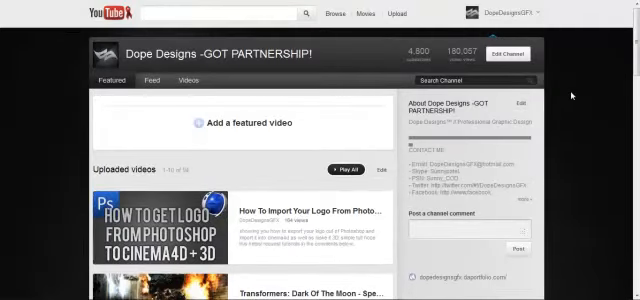
{"action": "scroll", "scroll_direction": "down", "scroll_amount": 3}
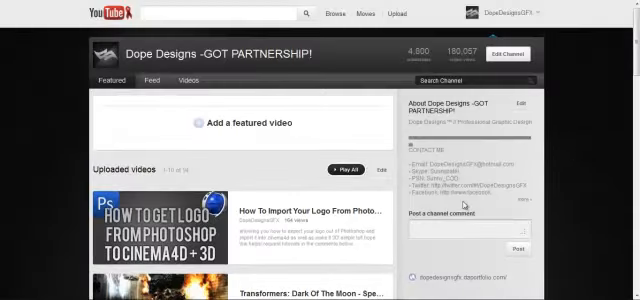
{"action": "scroll", "scroll_direction": "down", "scroll_amount": 3}
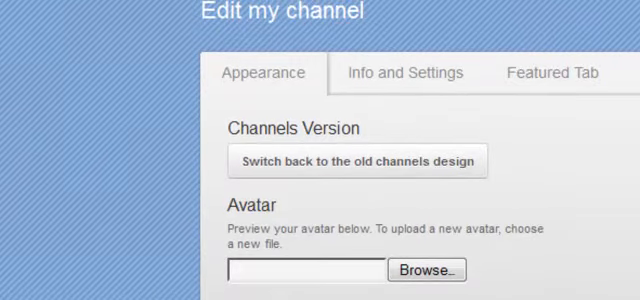
{"action": "mouse_move", "coordinate": [440, 169]}
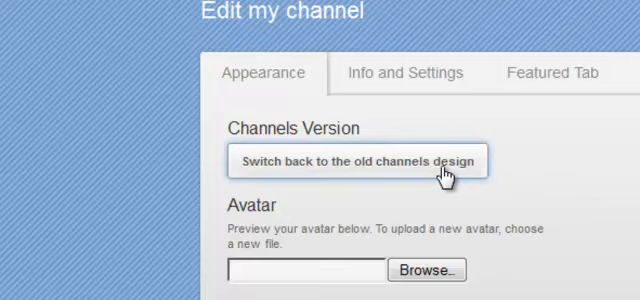
On the Appearance settings, choose 'Switch back to the old channels design'
{"action": "scroll", "scroll_direction": "down", "scroll_amount": 3}
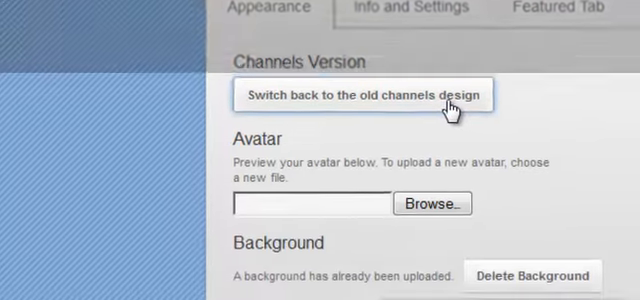
{"action": "left_click", "coordinate": [366, 96]}
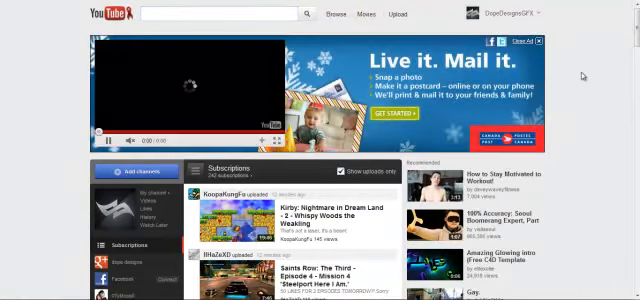
Start the promotional video at the top of the home feed
{"action": "left_click", "coordinate": [185, 88]}
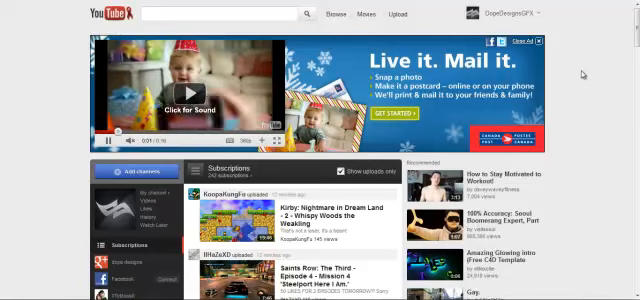